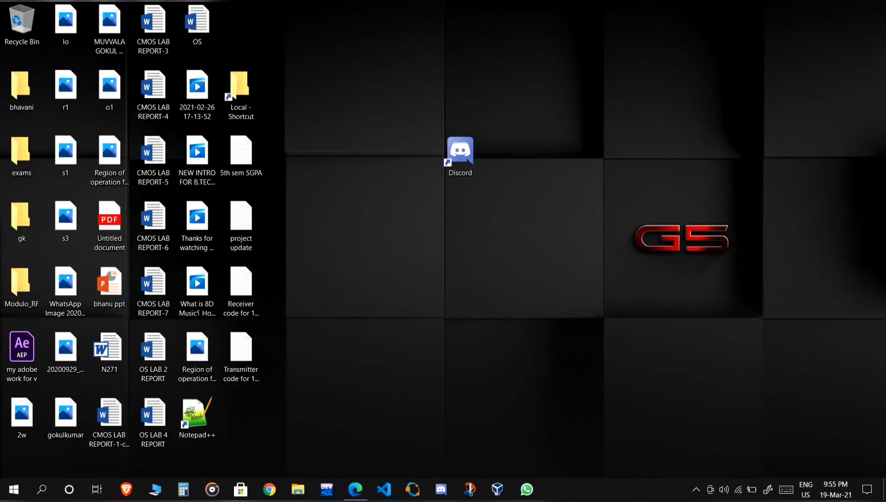
Launch Discord from its desktop shortcut and open its user settings on My Account.
left_click(534, 155)
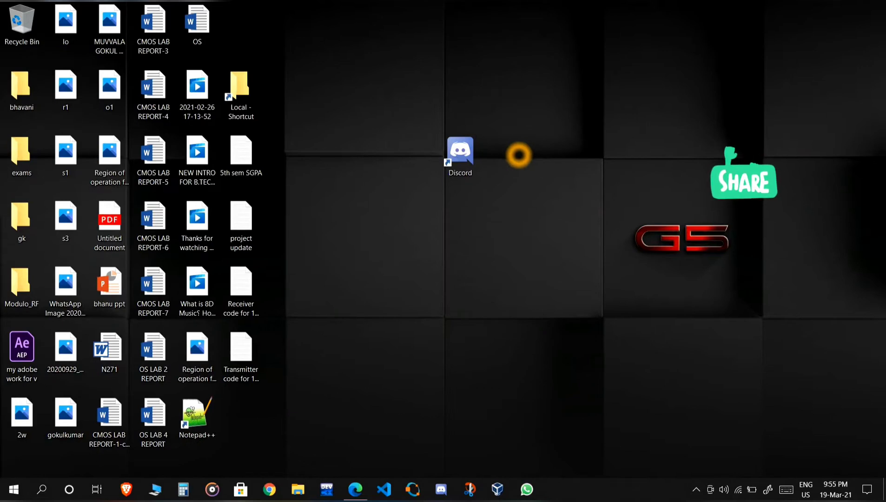
left_click(459, 151)
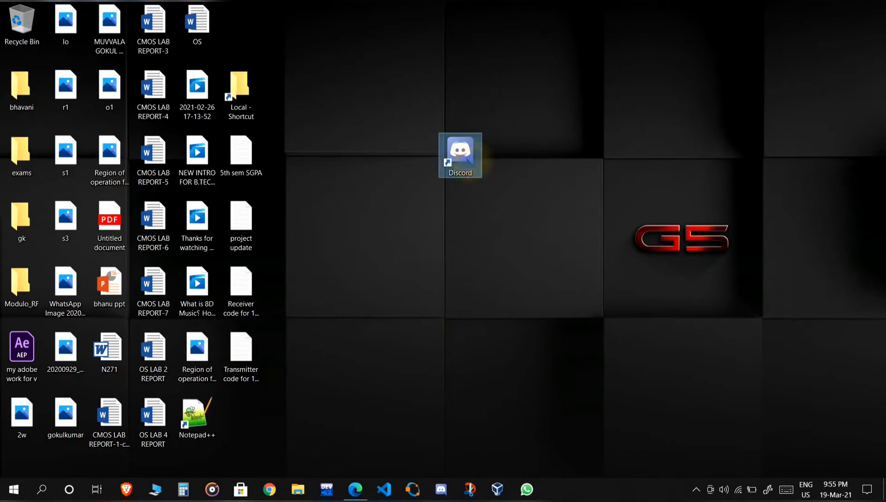
mouse_move(466, 159)
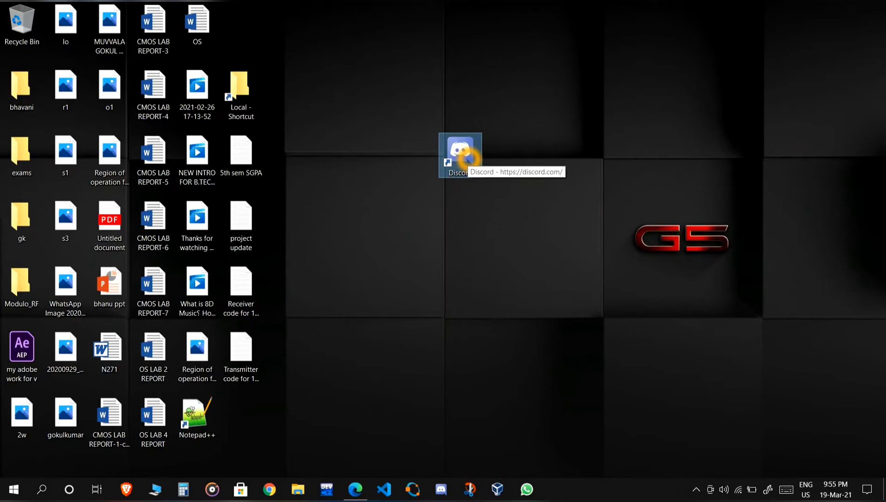
double_click(460, 155)
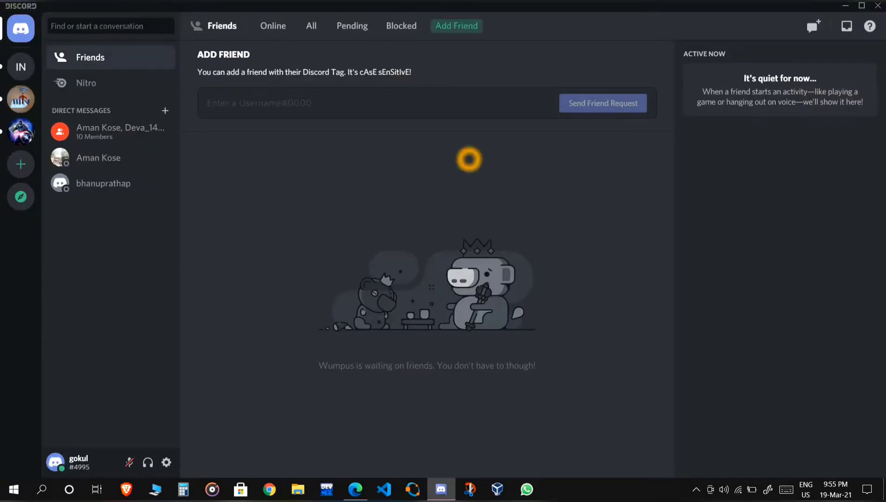
mouse_move(166, 462)
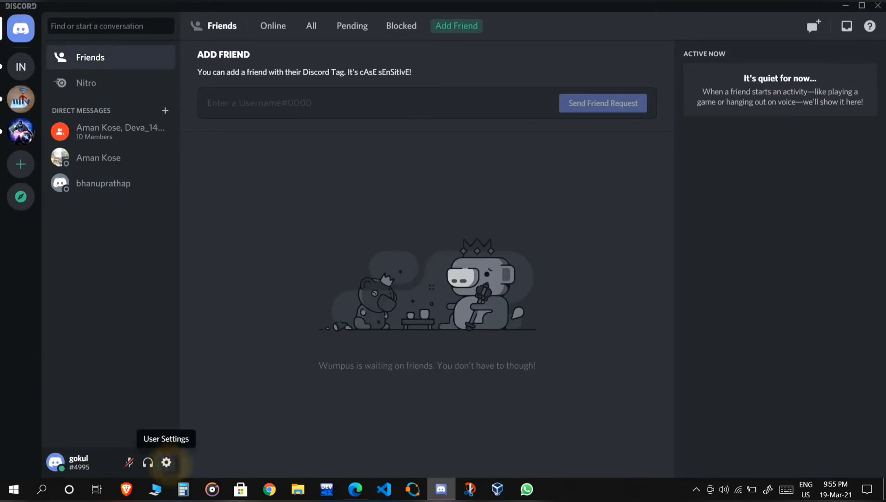
left_click(166, 463)
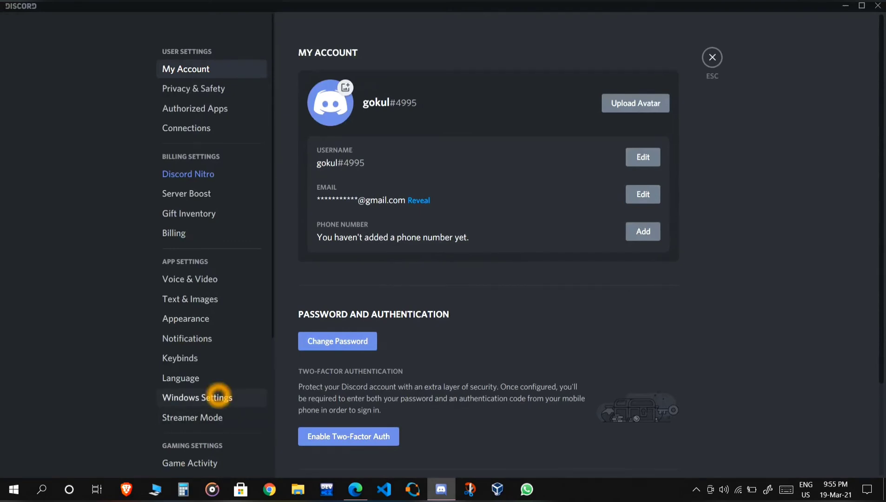
Switch off 'Open Discord' in Windows Settings, close Discord, and open the Start menu.
left_click(197, 397)
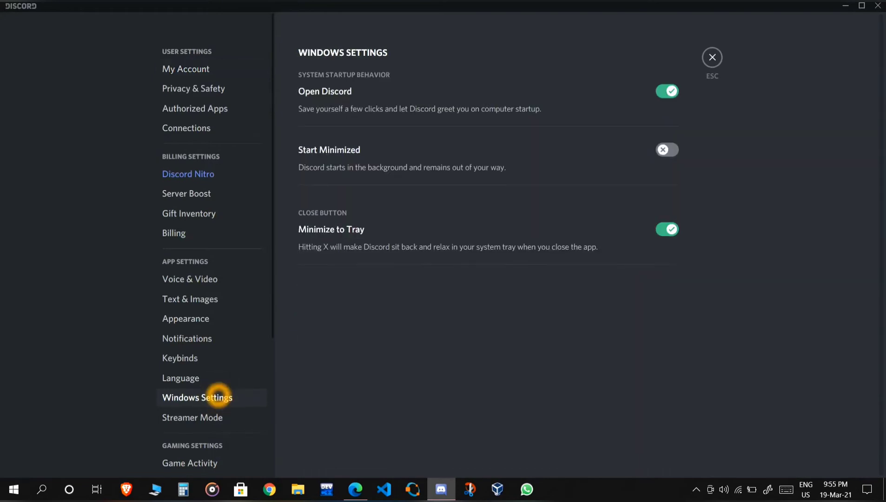
left_click(666, 91)
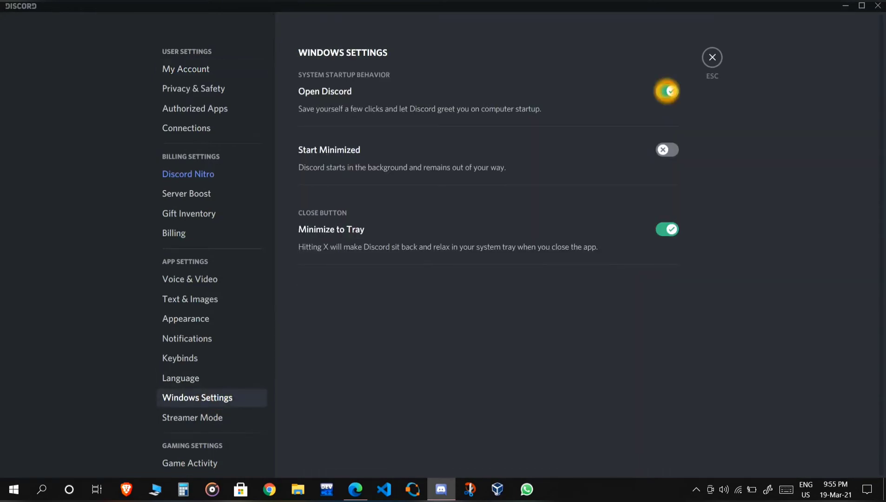
left_click(668, 91)
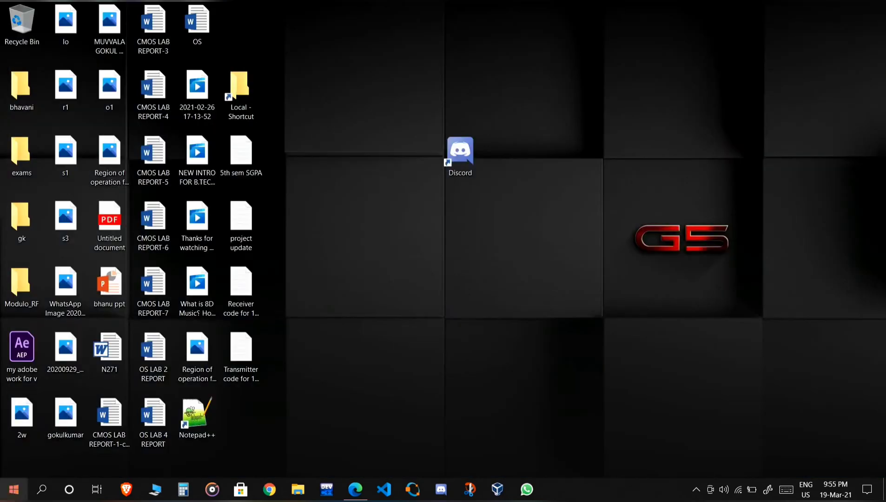
left_click(12, 488)
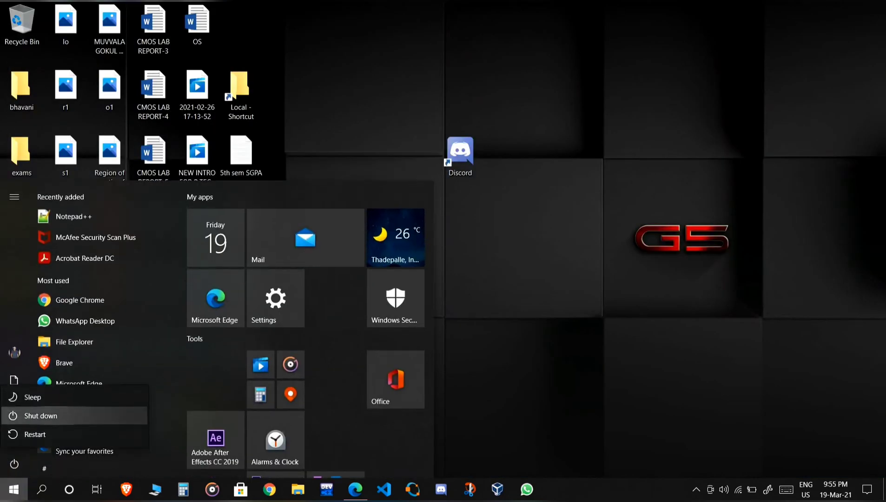